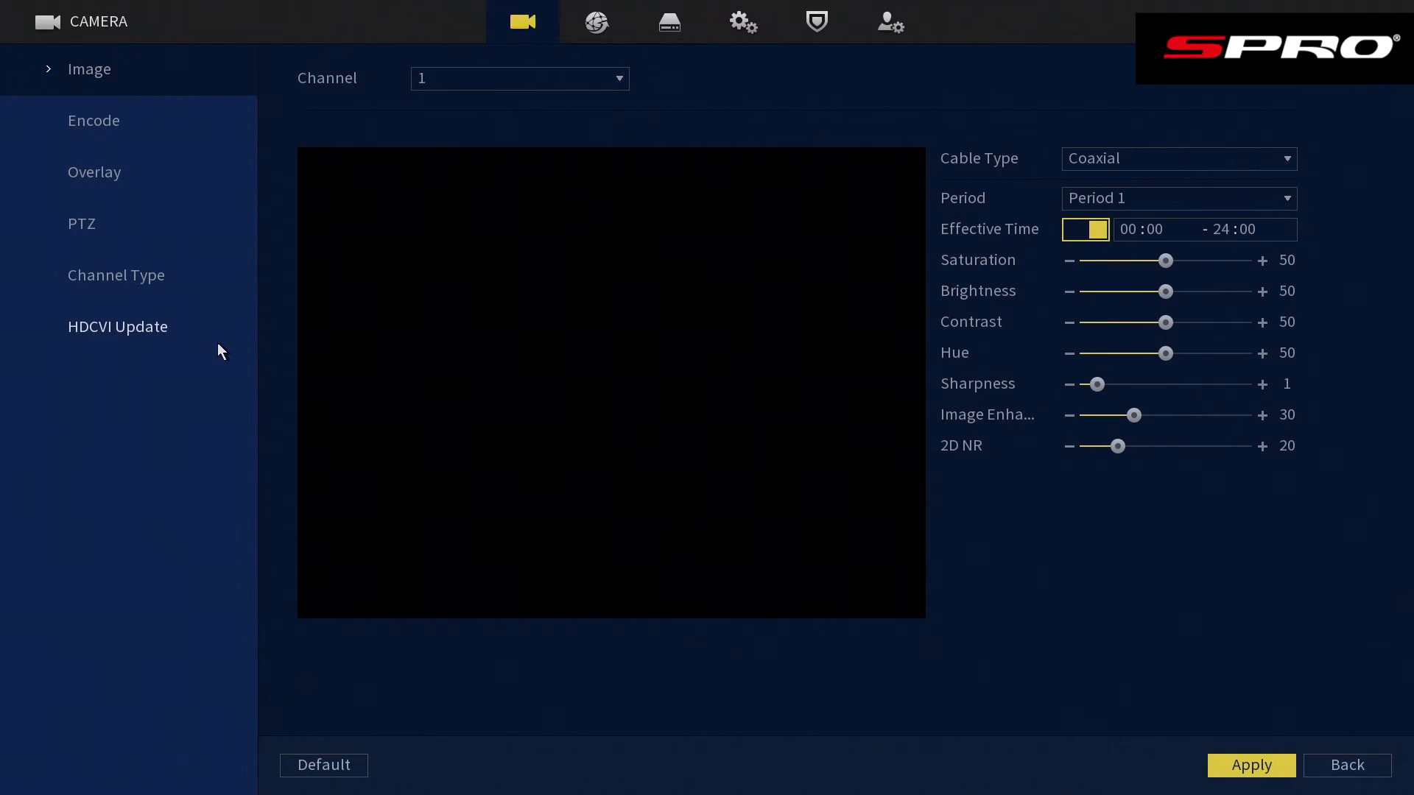
# Open channel 1's Encode settings showing main stream 1080P H.265 and sub stream CIF.
pyautogui.click(93, 120)
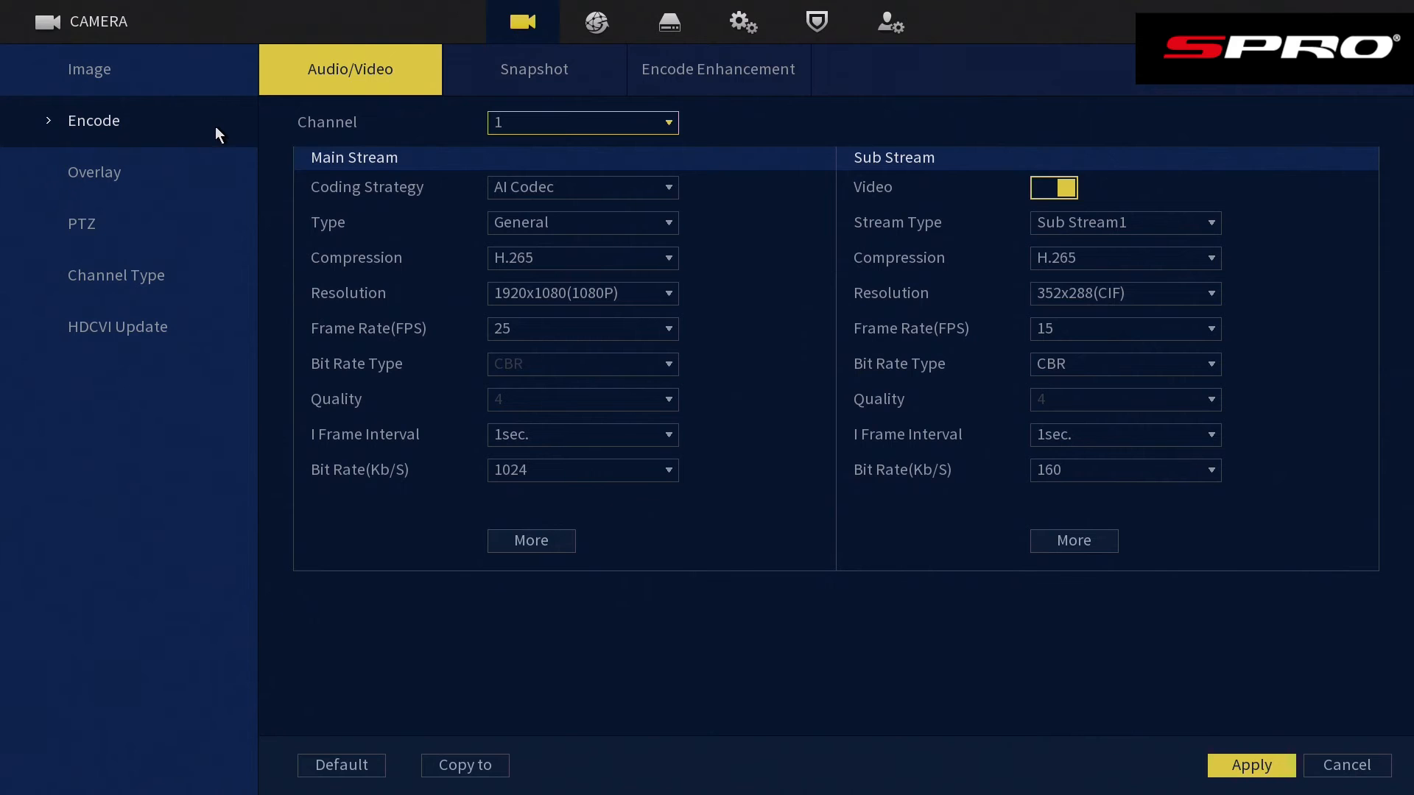
pyautogui.click(582, 122)
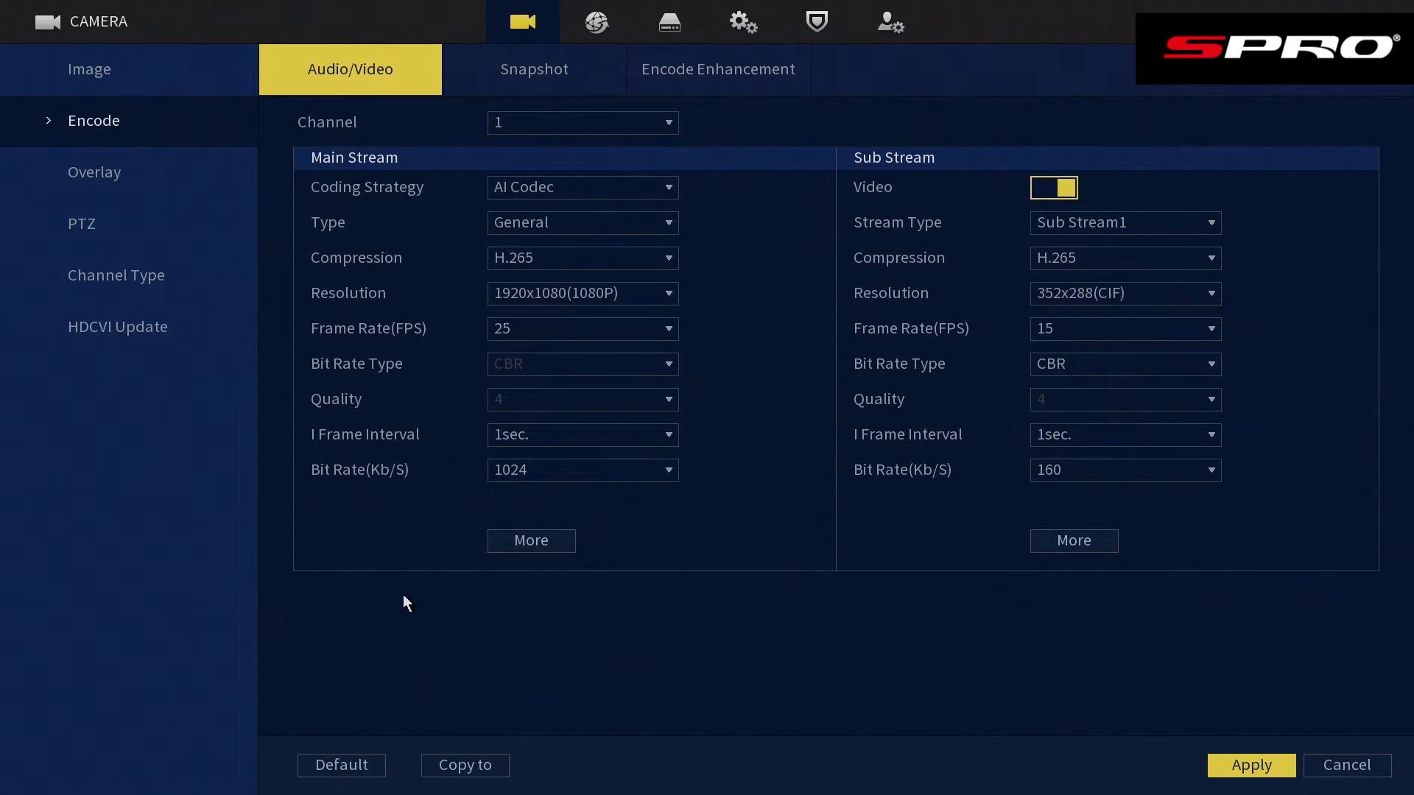
pyautogui.moveTo(574, 590)
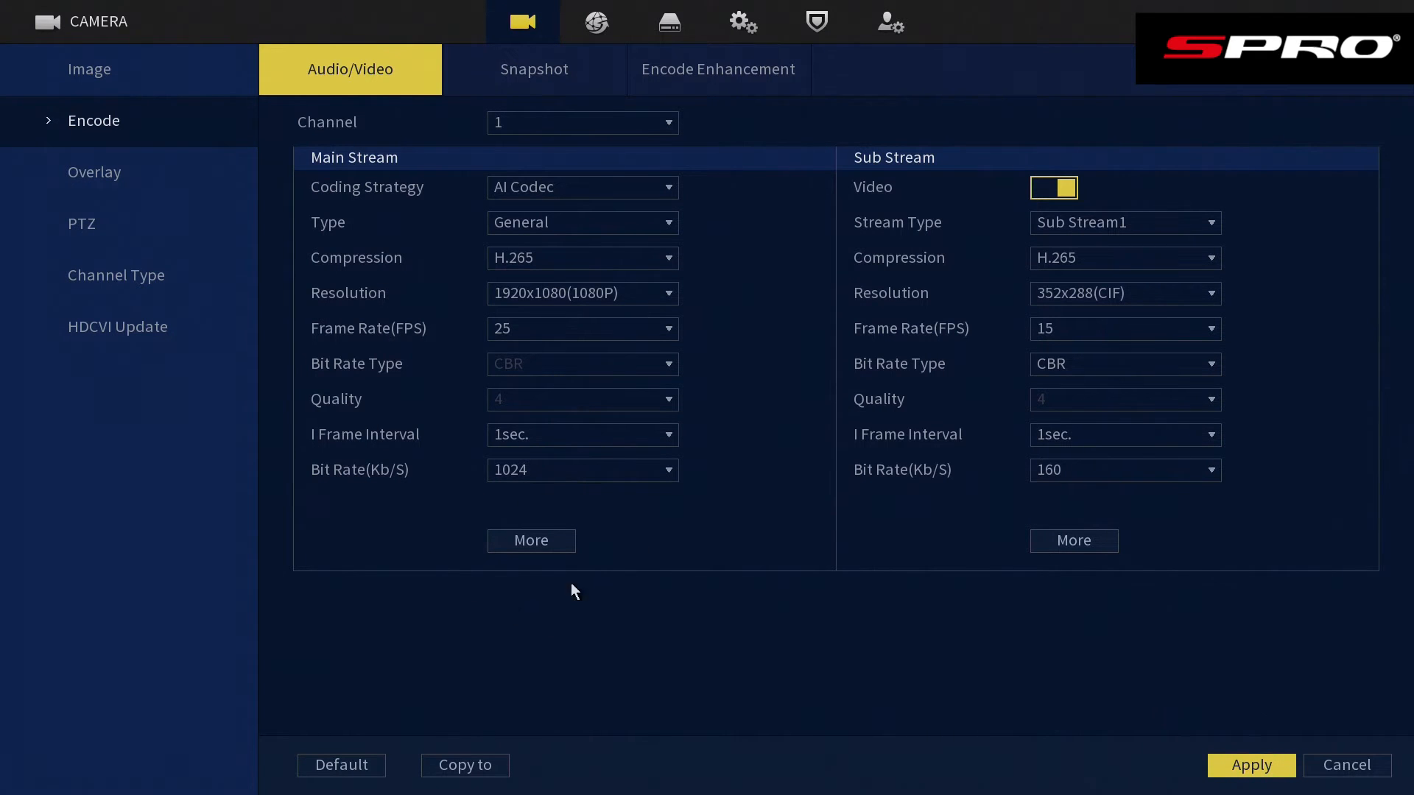
# Enable main stream audio on channel 1 with HDCVI as the audio source.
pyautogui.click(530, 540)
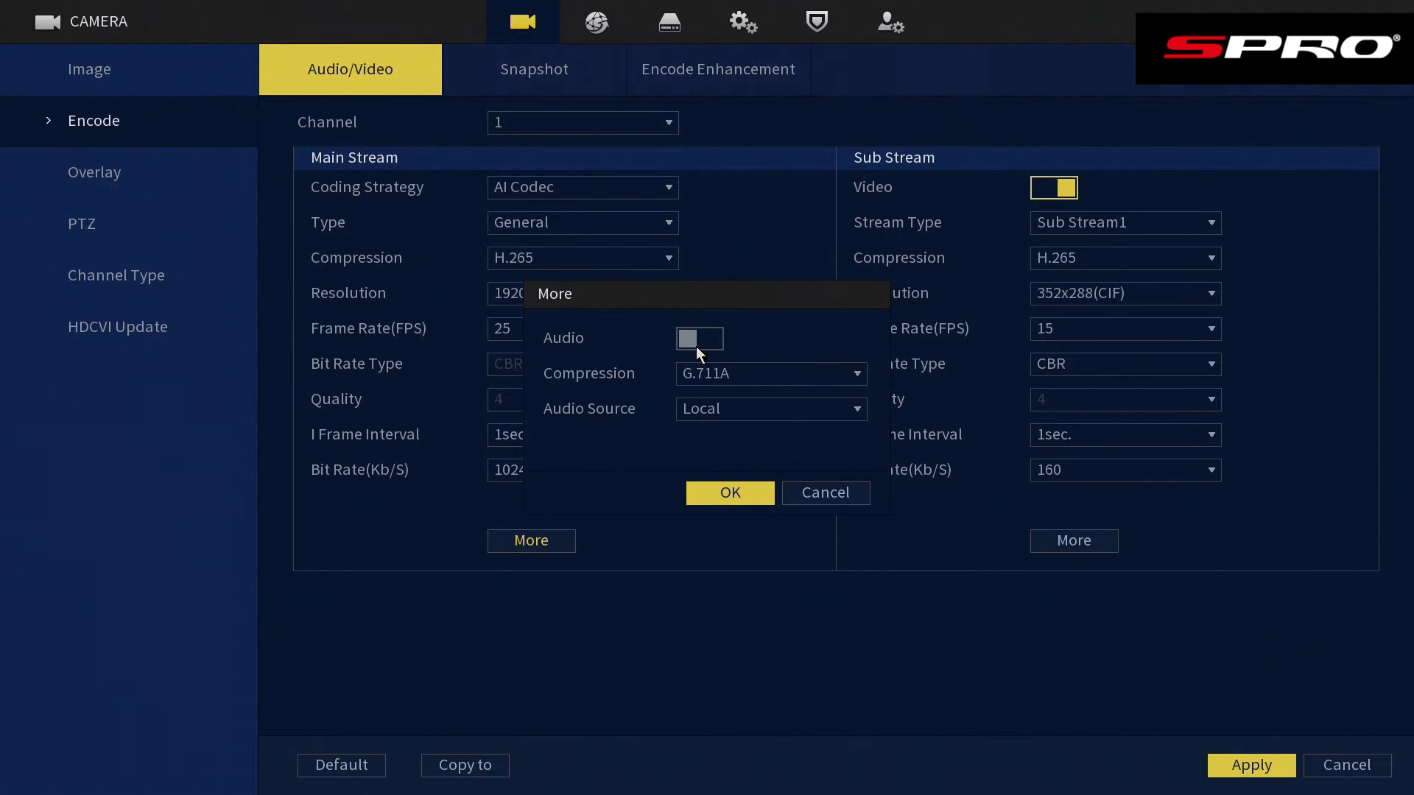
pyautogui.click(699, 338)
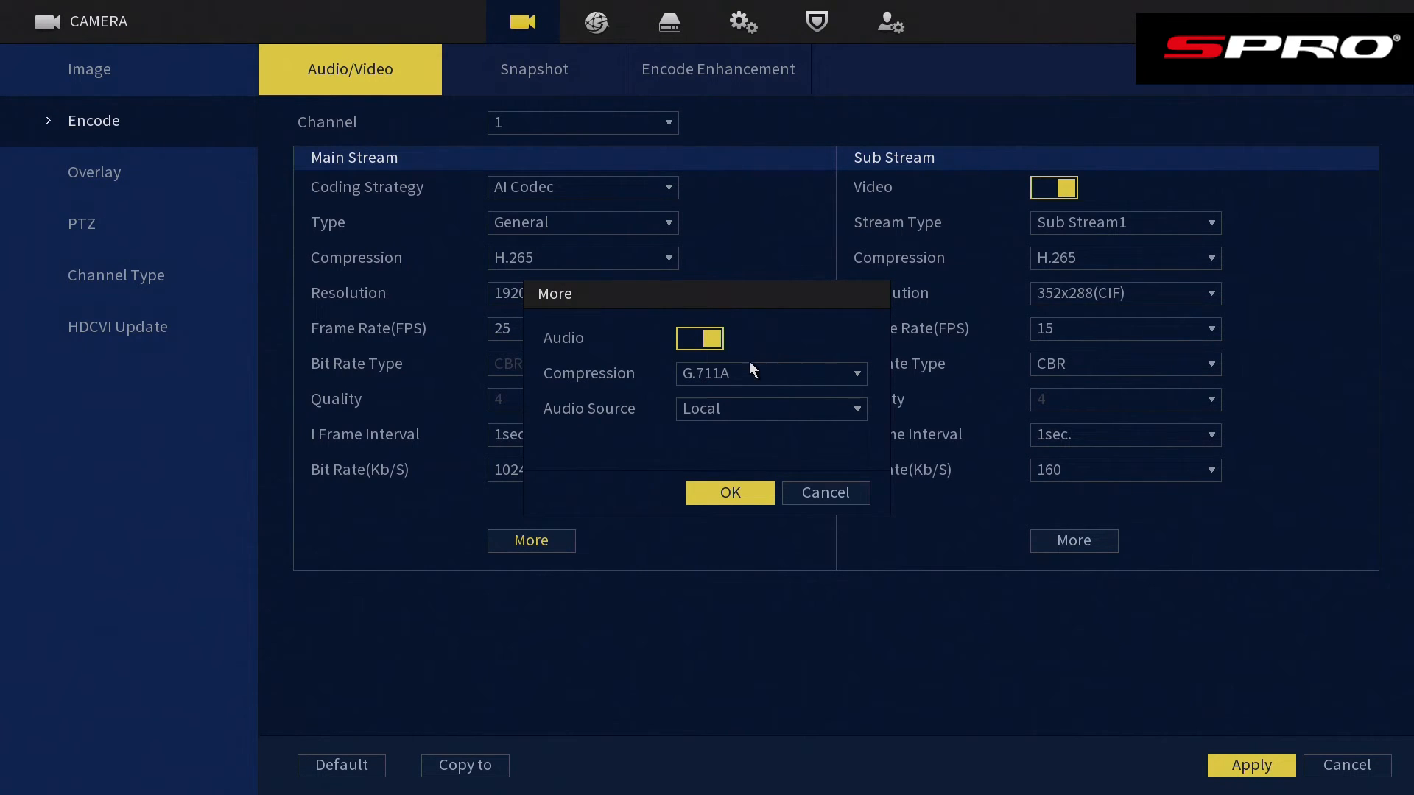
pyautogui.click(769, 409)
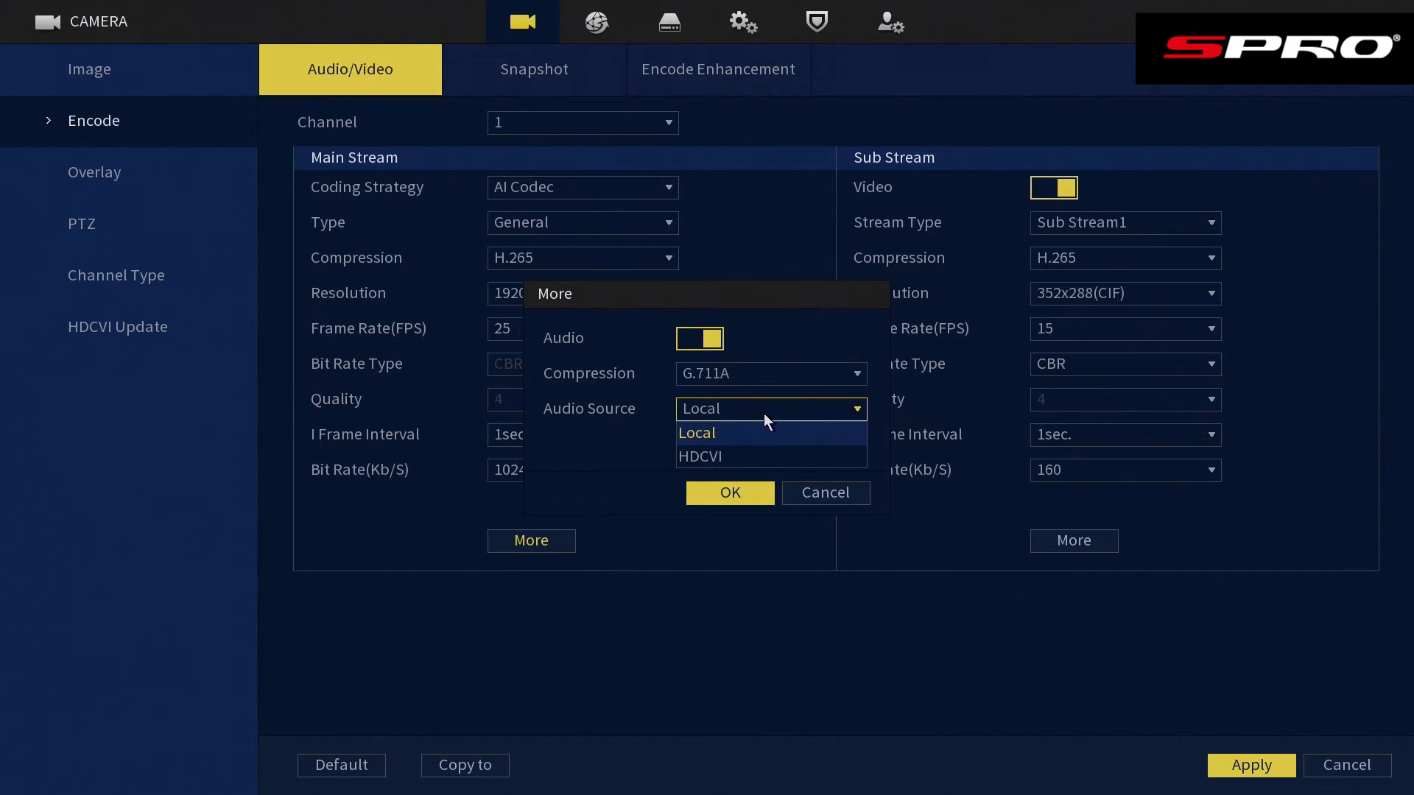
pyautogui.moveTo(753, 456)
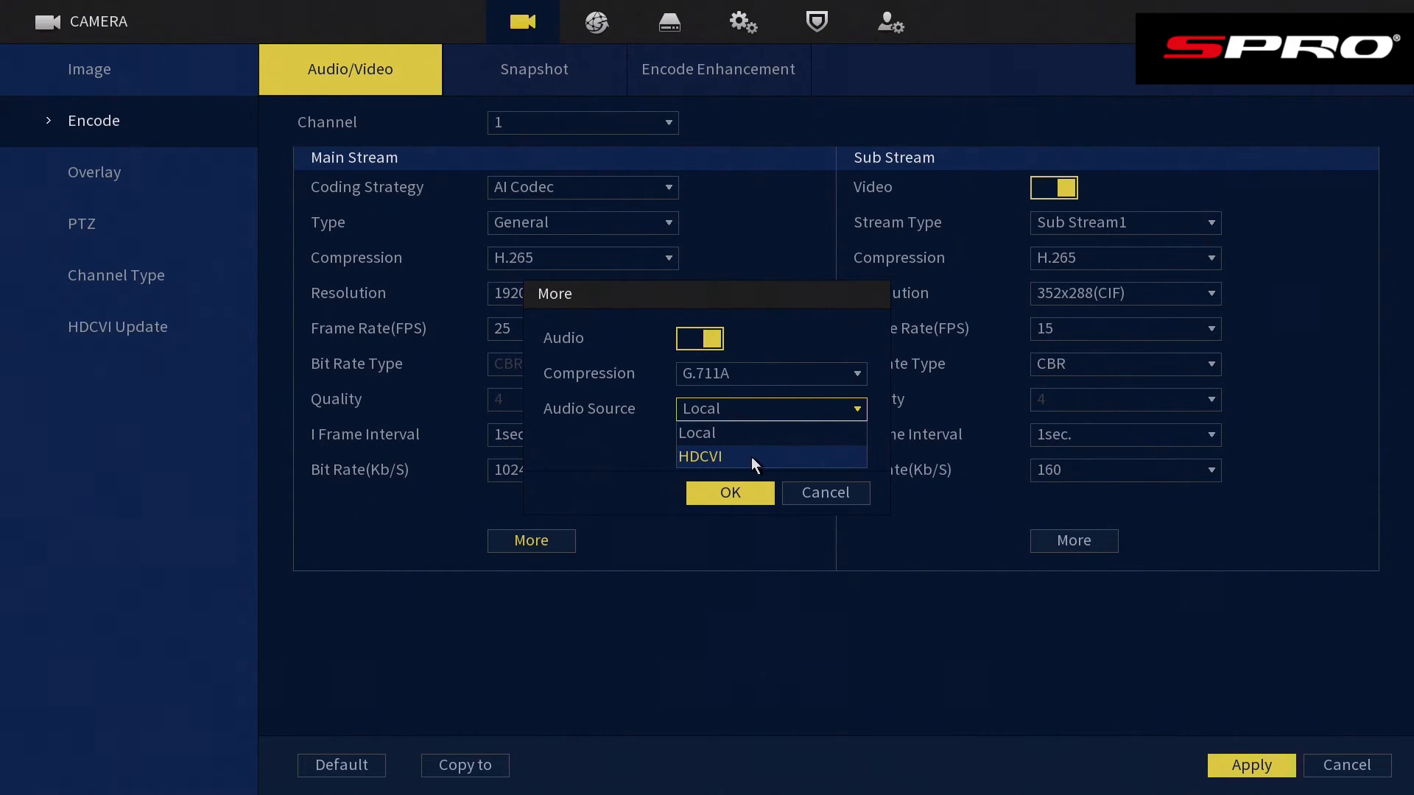
pyautogui.click(700, 457)
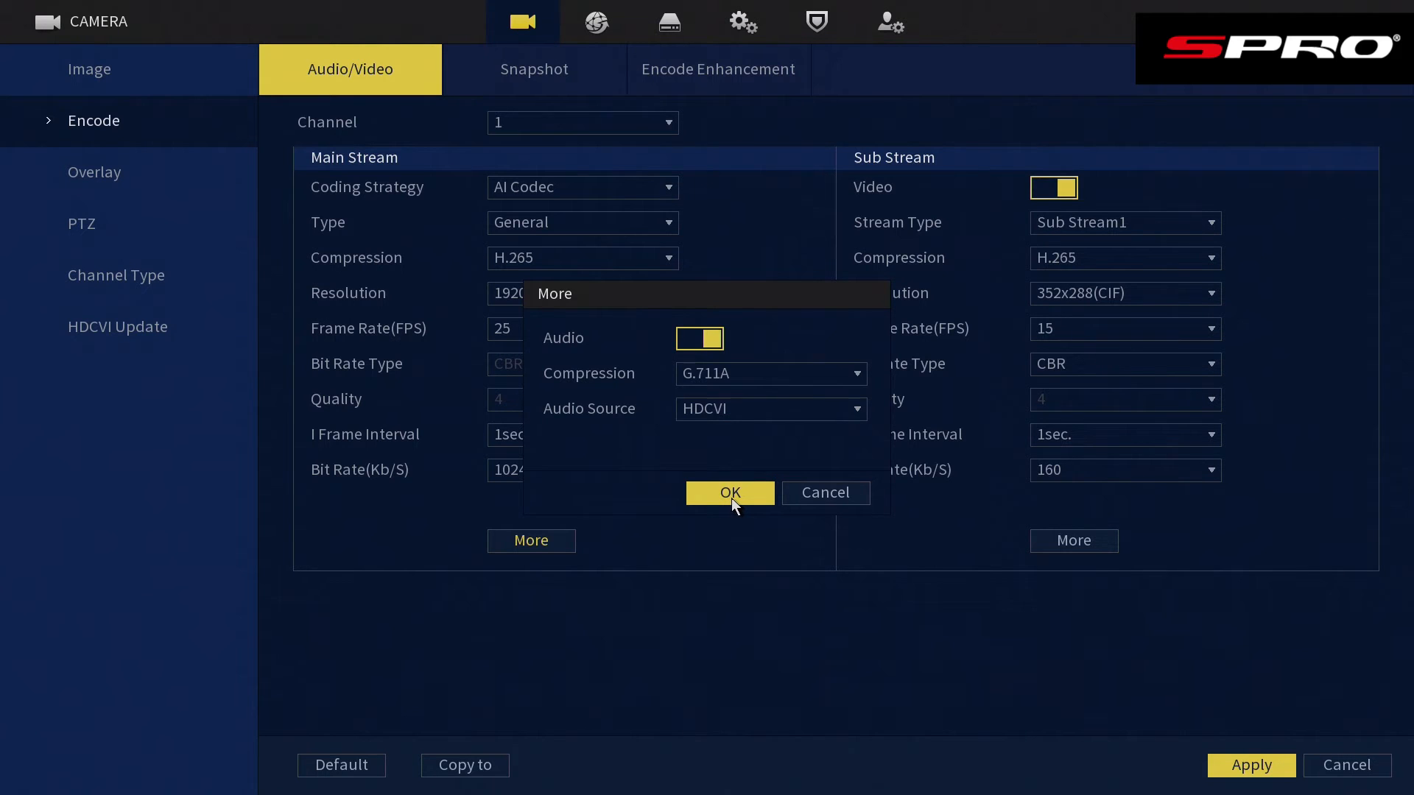
pyautogui.click(730, 493)
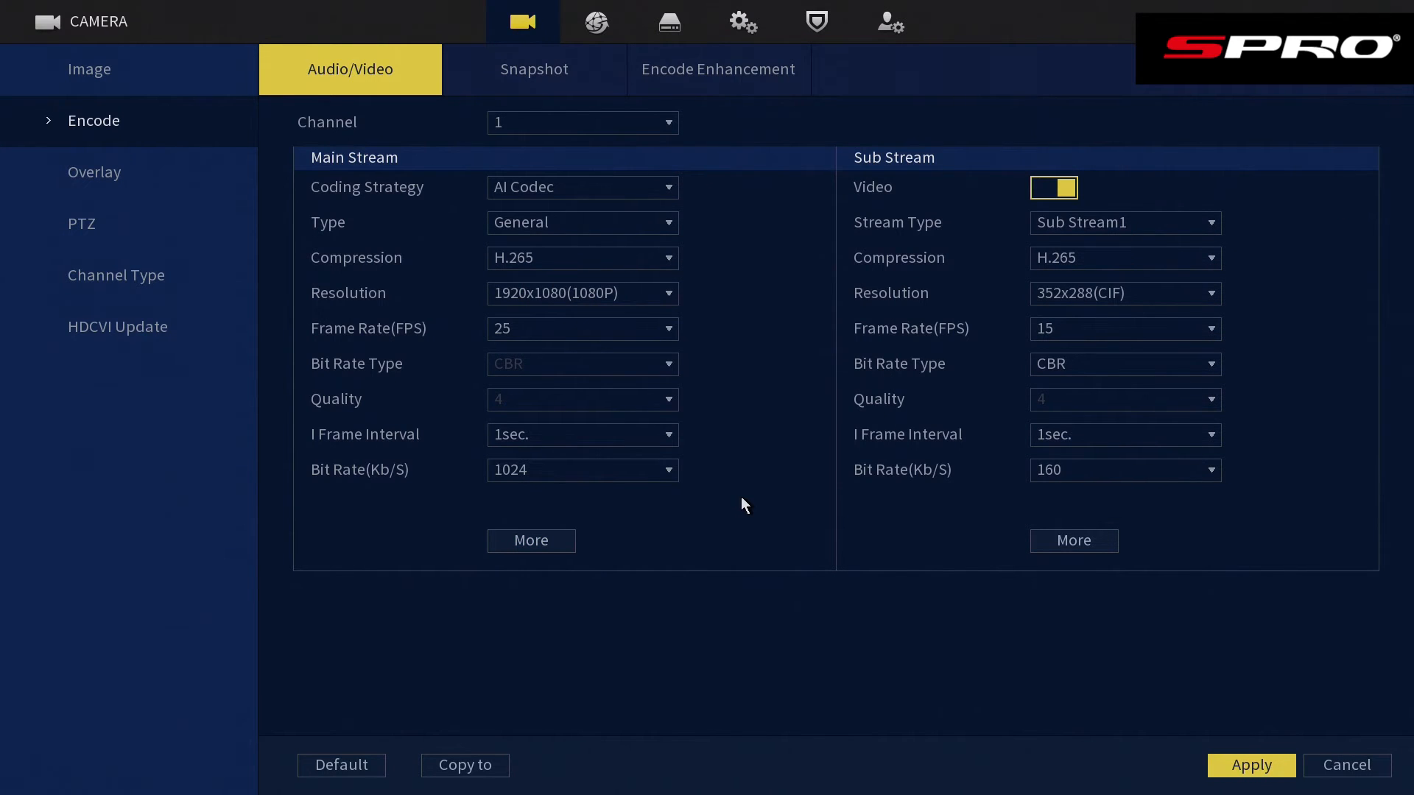
pyautogui.moveTo(1055, 527)
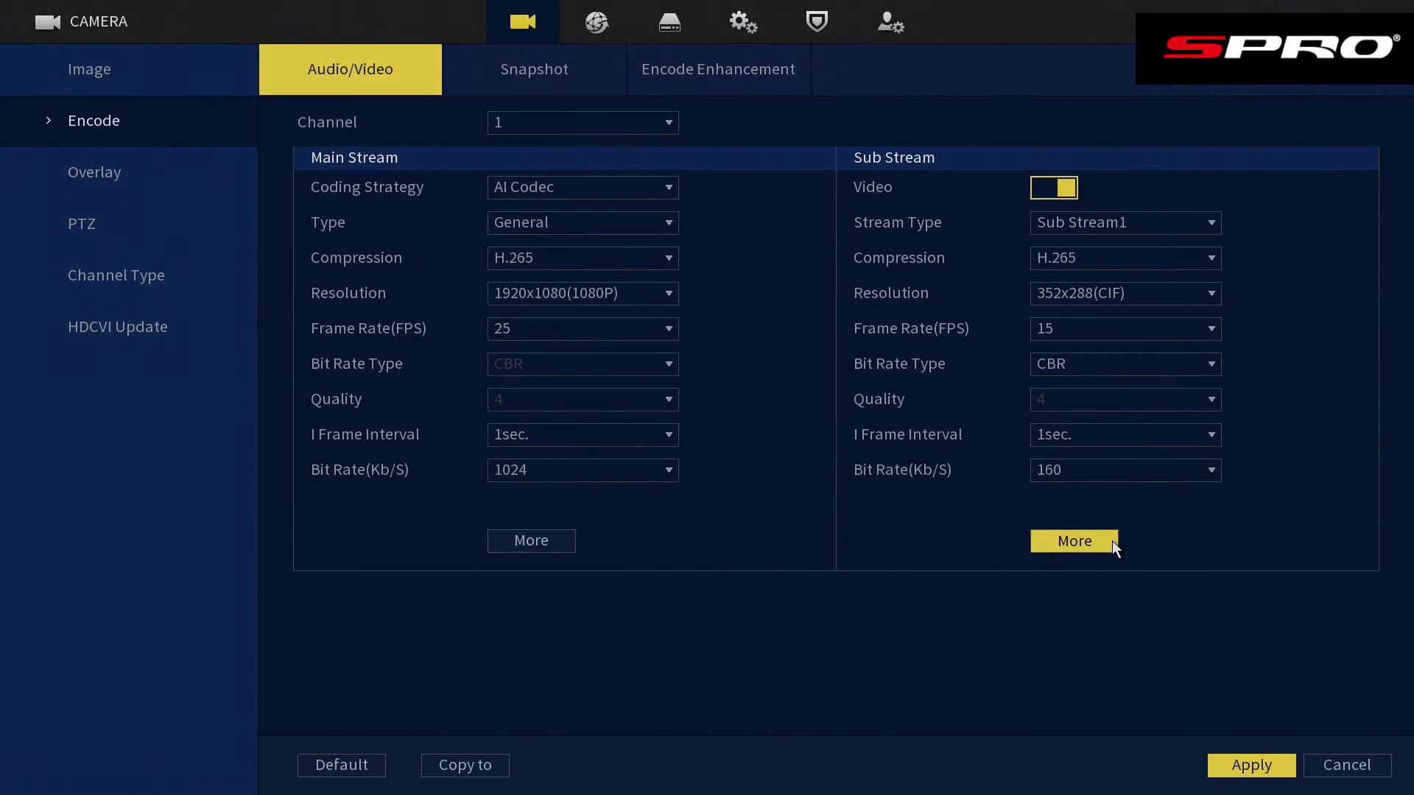
# Turn on channel 1 sub stream audio with HDCVI source and G.711A compression.
pyautogui.click(530, 539)
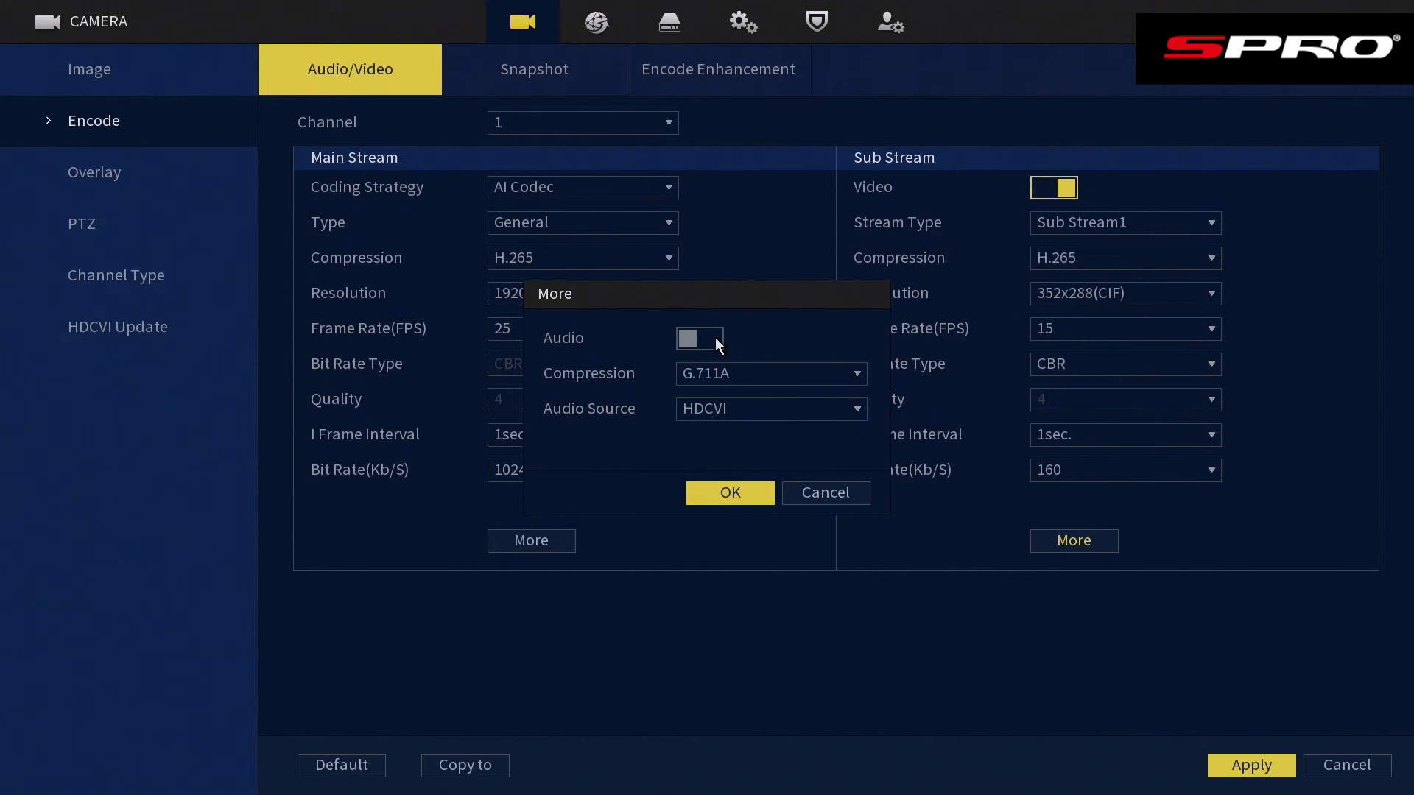
pyautogui.click(698, 338)
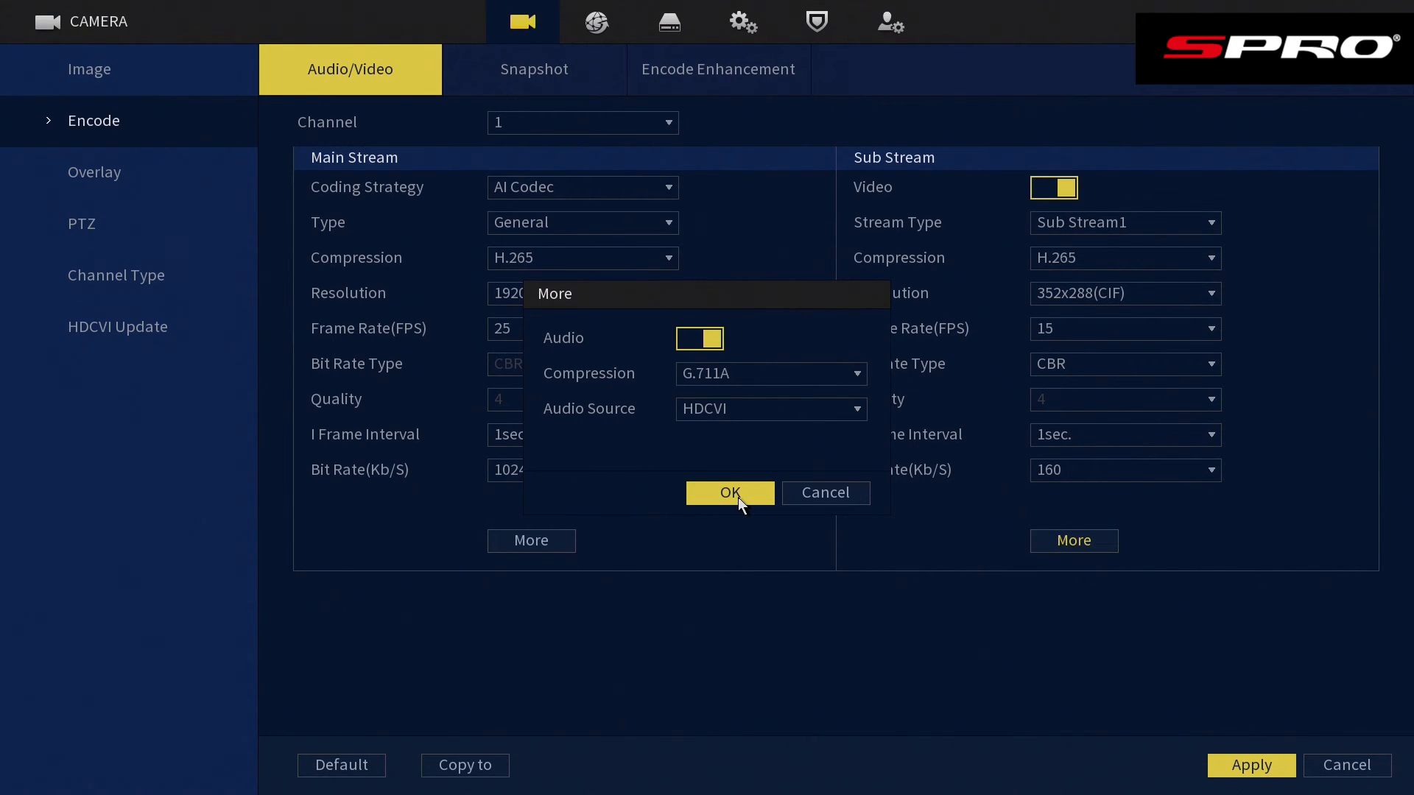
pyautogui.click(730, 493)
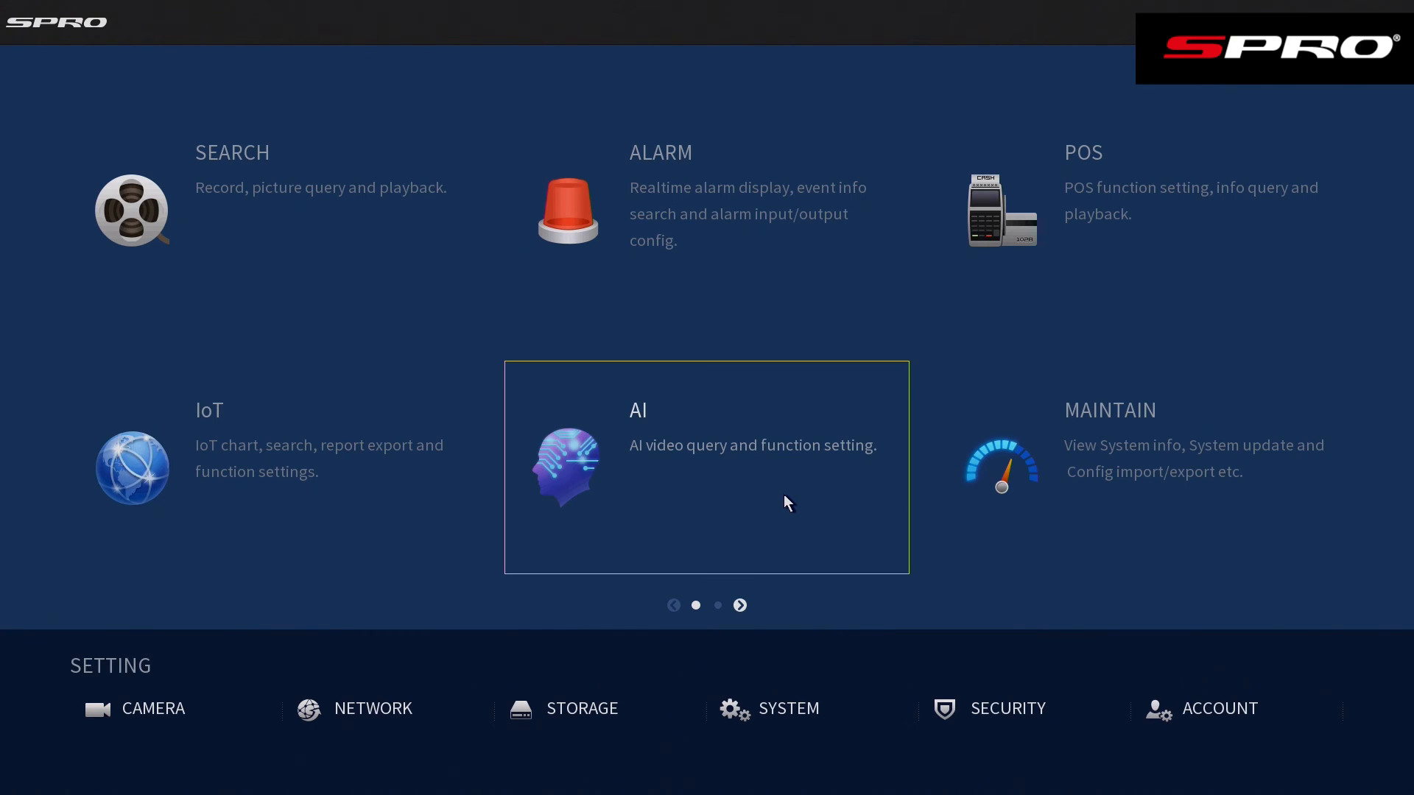
# Go to the next menu page and open DISPLAY settings.
pyautogui.click(739, 605)
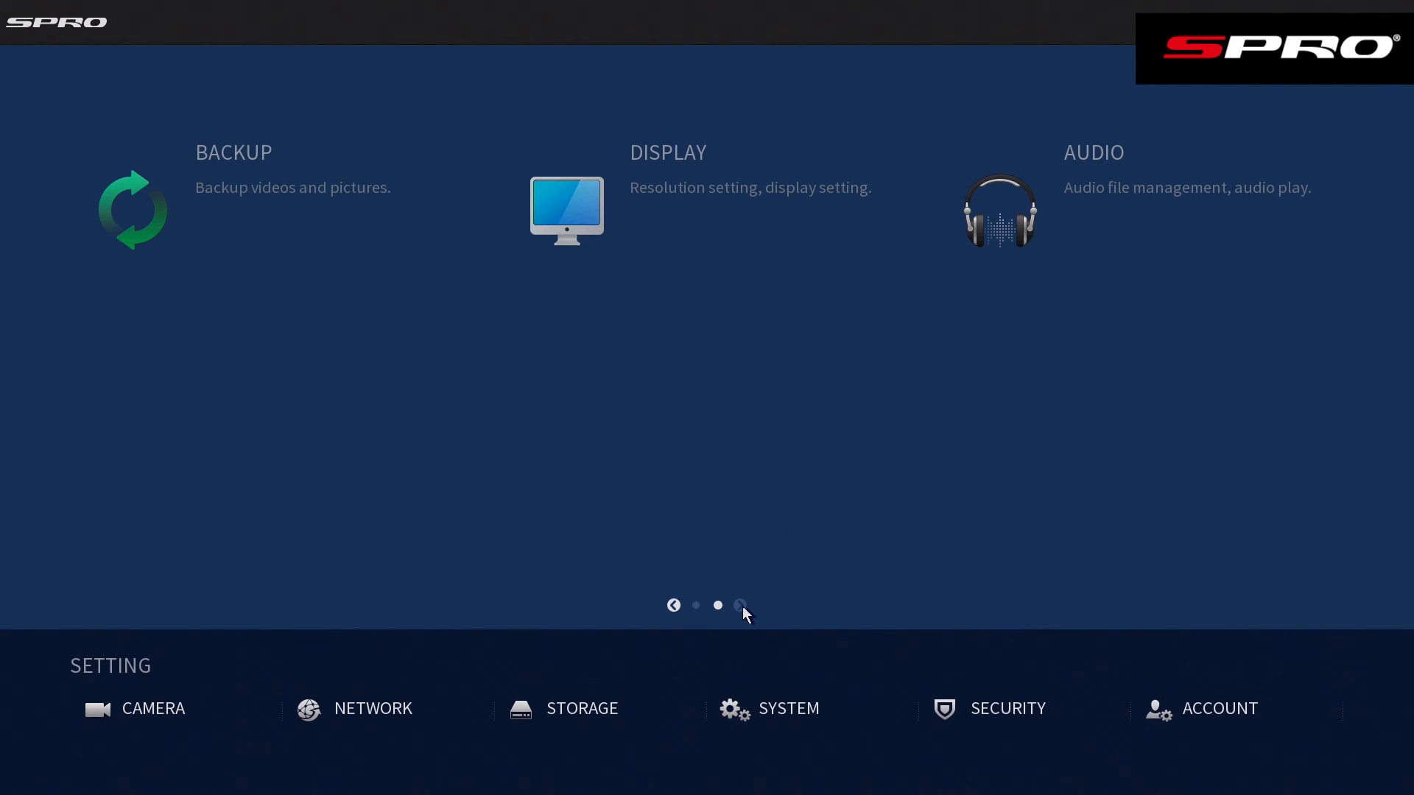
pyautogui.click(566, 210)
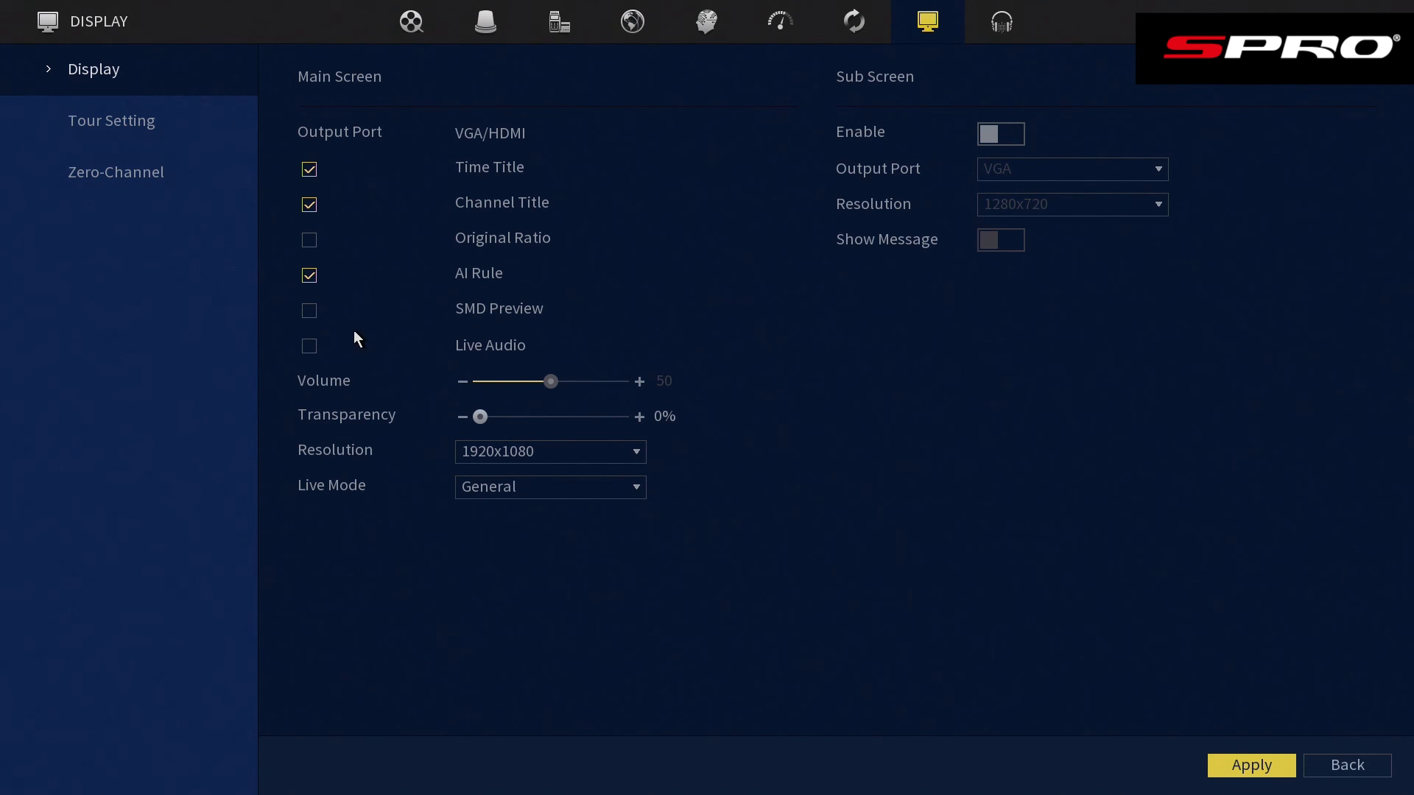
# Check Live Audio under Main Screen on the Display page.
pyautogui.click(309, 345)
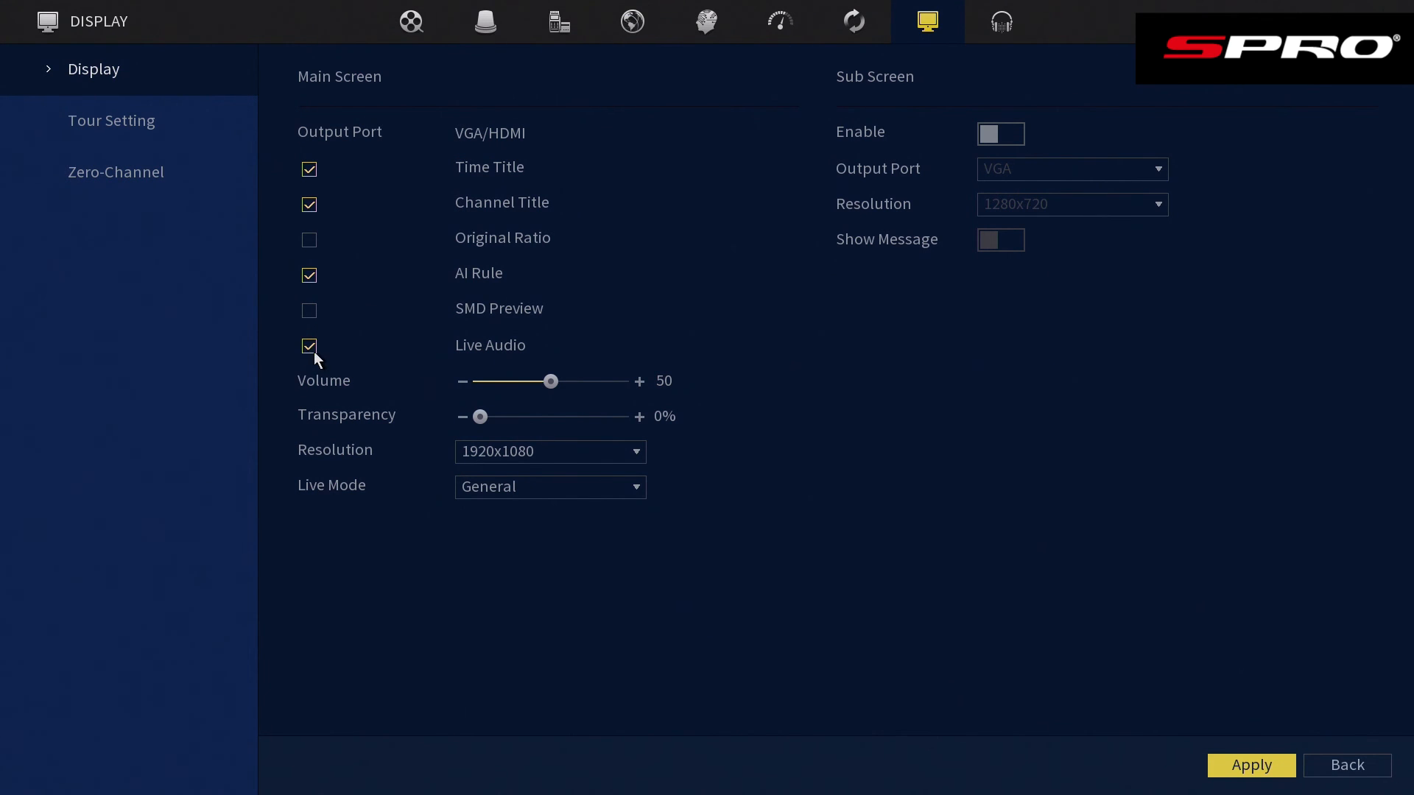
pyautogui.moveTo(880, 445)
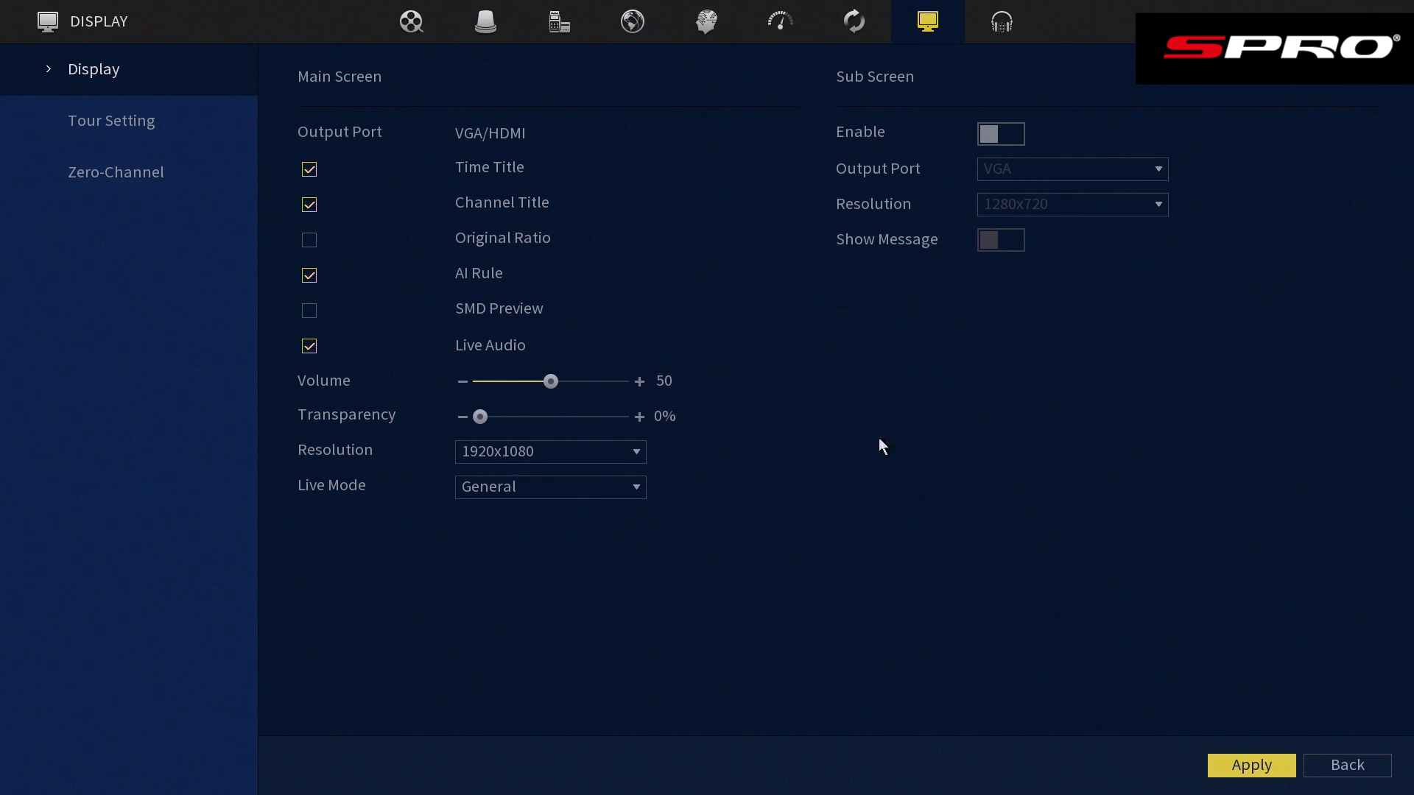